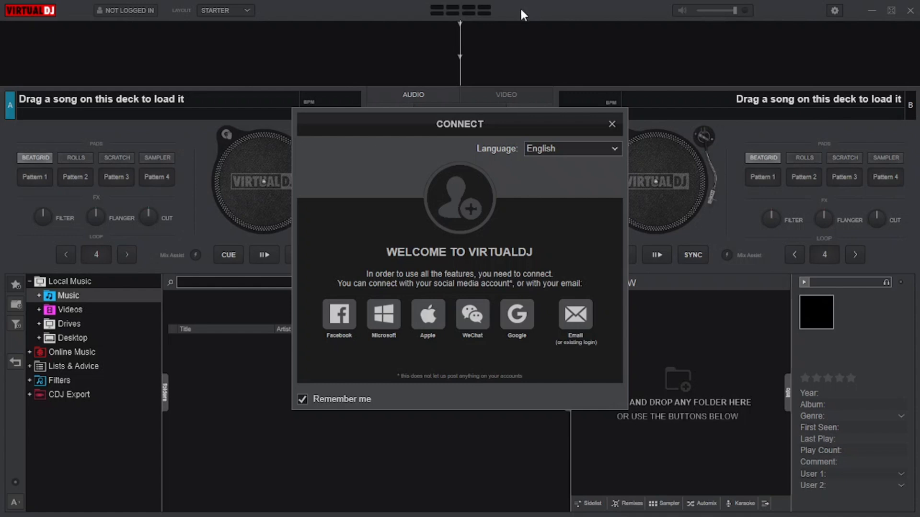
Dismiss the Connect window and confirm skipping the account login.
click(611, 123)
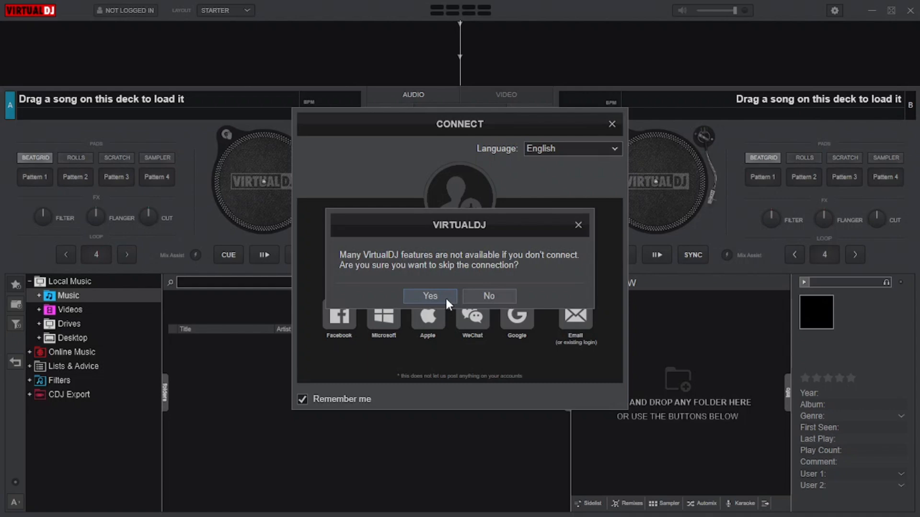
click(430, 296)
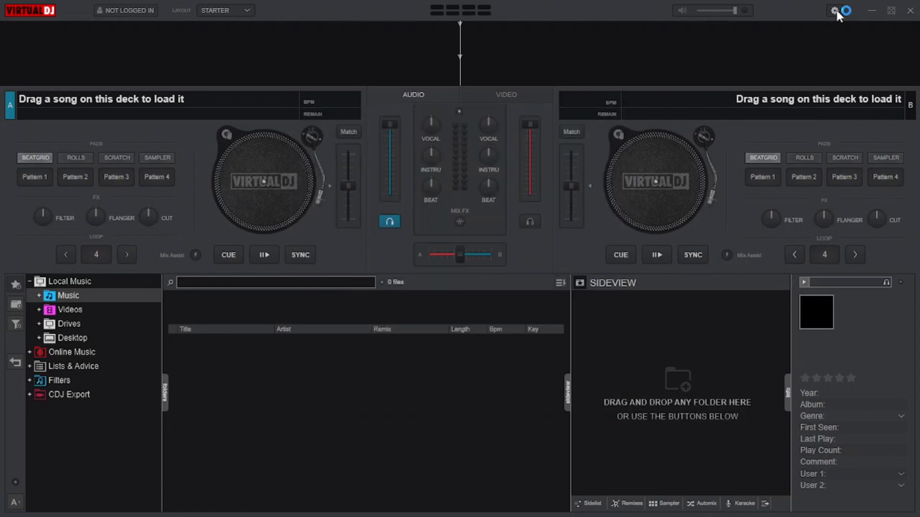
In Settings > Options, search 'dont' and set dontLogin to Yes so the login prompt stops appearing.
click(837, 10)
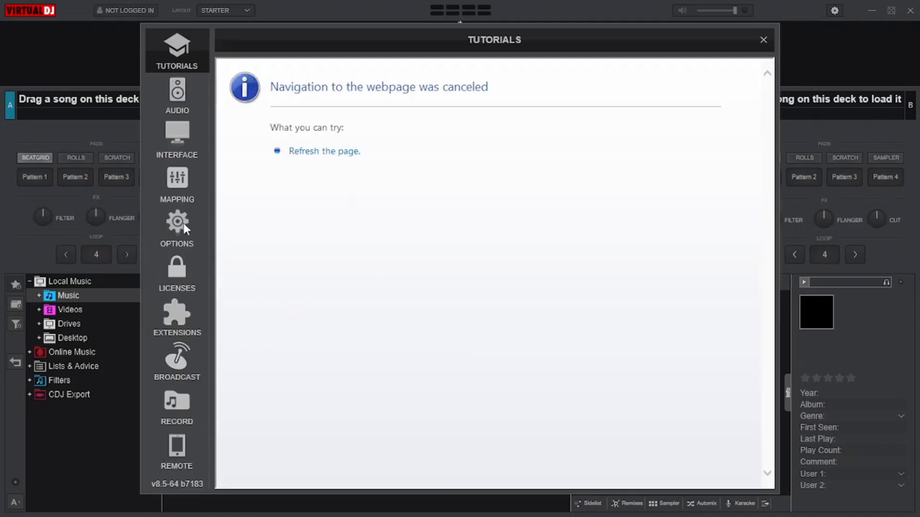
click(176, 229)
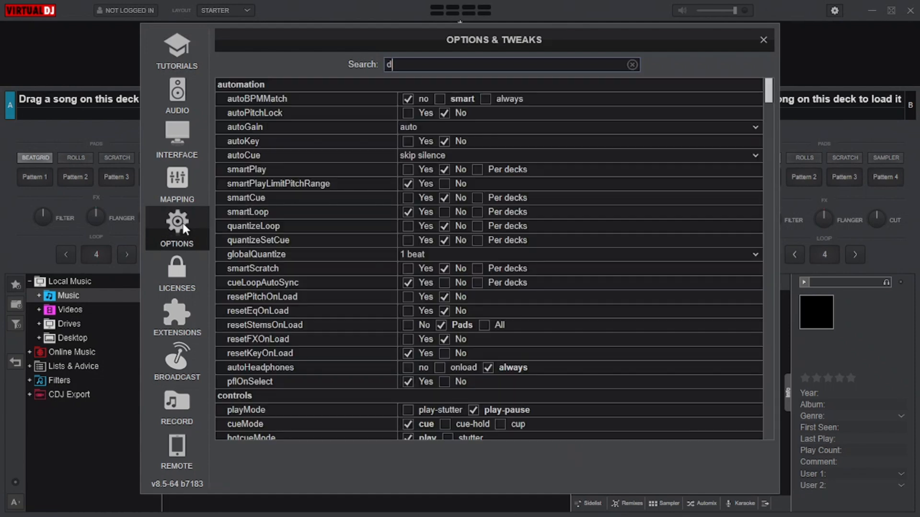
text(ont)
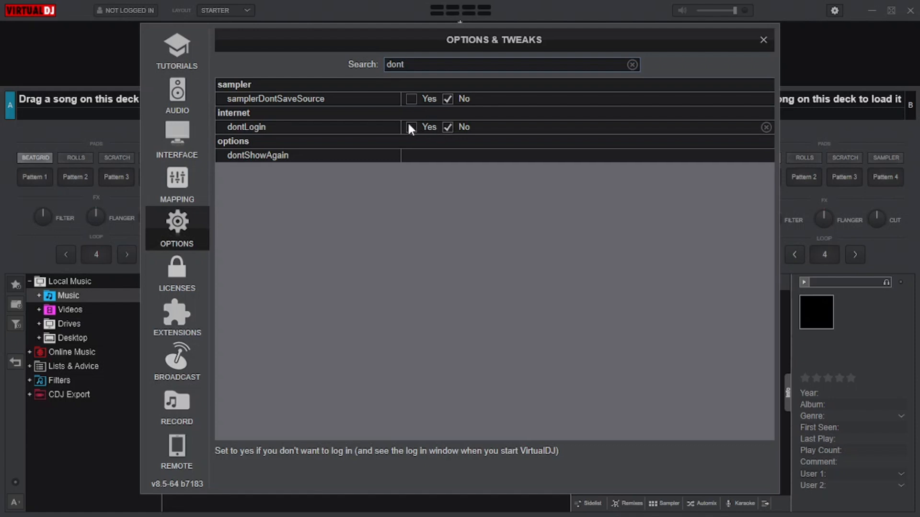
click(763, 39)
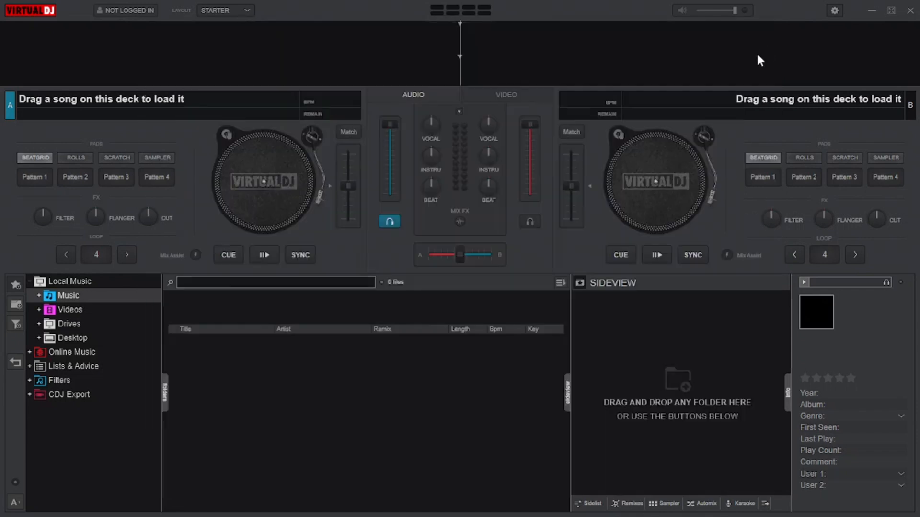
mouse_move(816, 65)
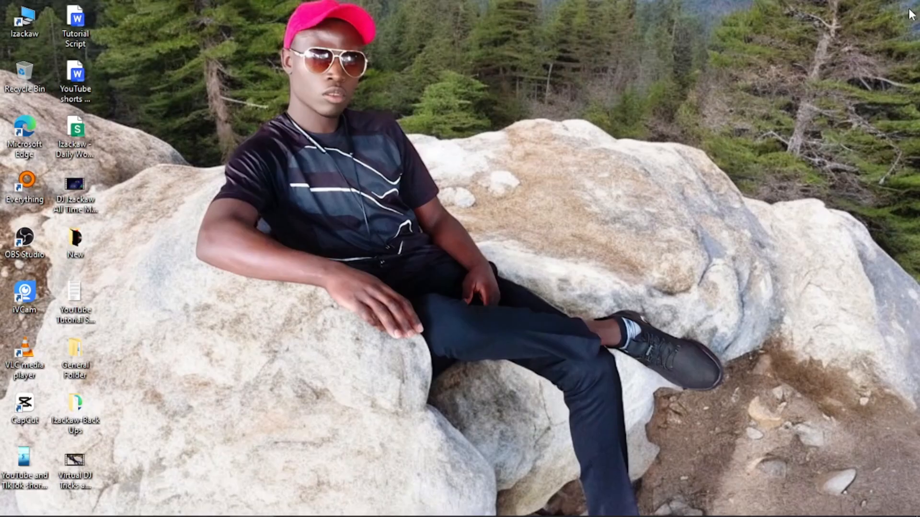
mouse_move(194, 506)
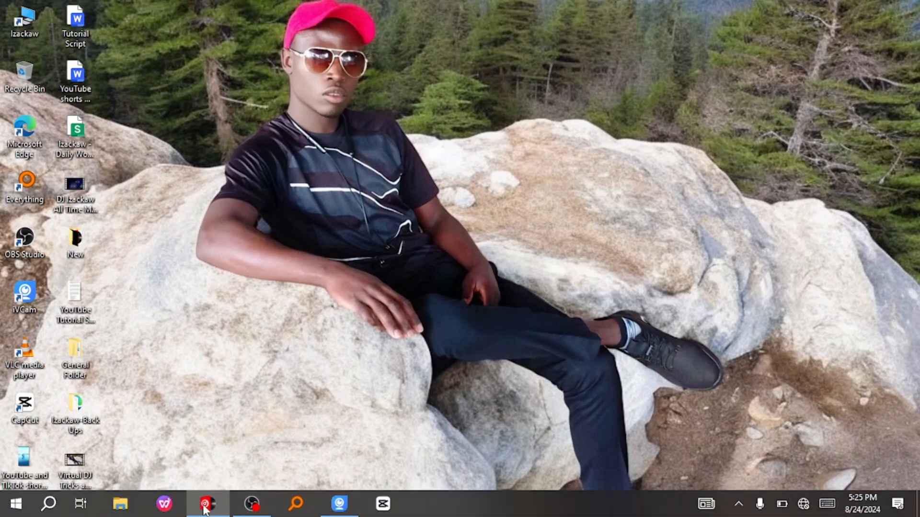
click(206, 504)
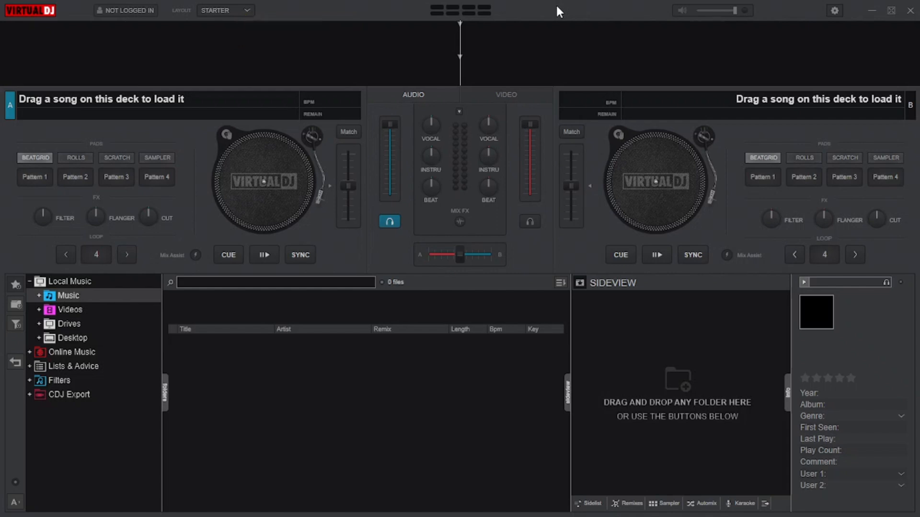
mouse_move(111, 19)
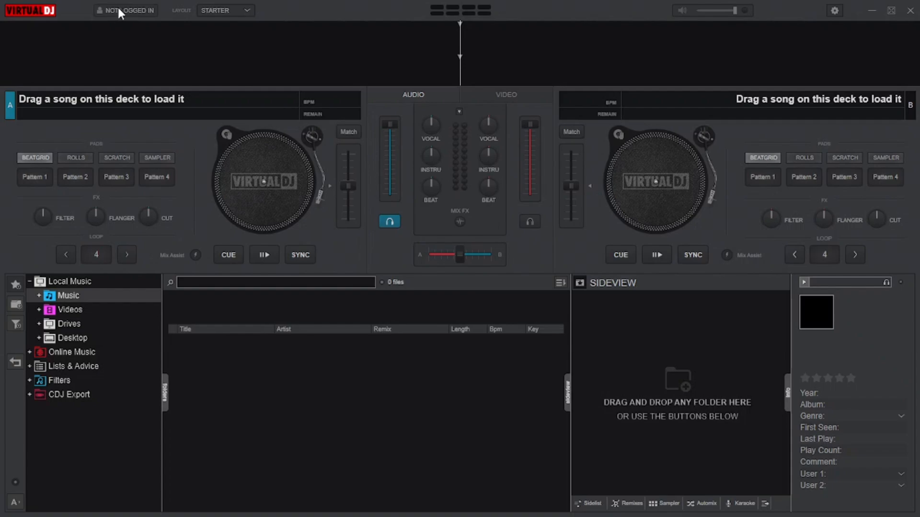
mouse_move(125, 10)
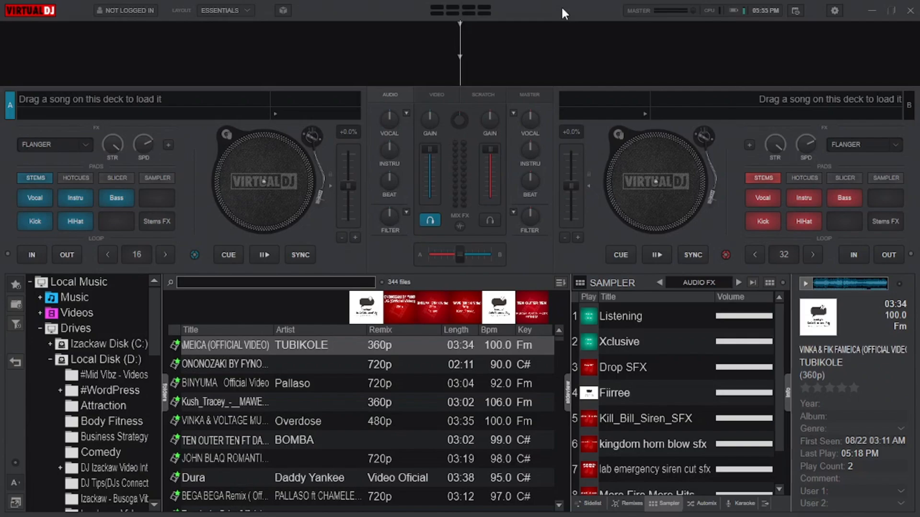
Cycle the layout through Pro and Performance, then settle back on Starter.
click(225, 9)
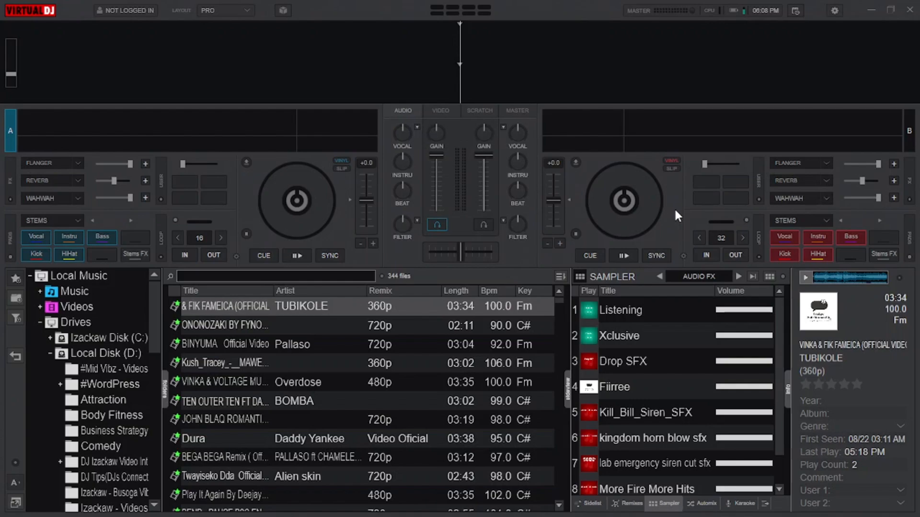
click(225, 10)
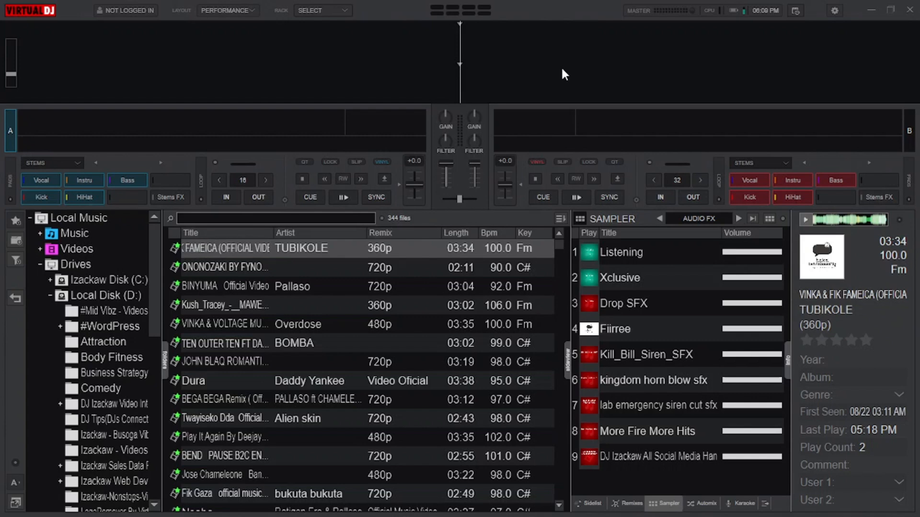
click(228, 9)
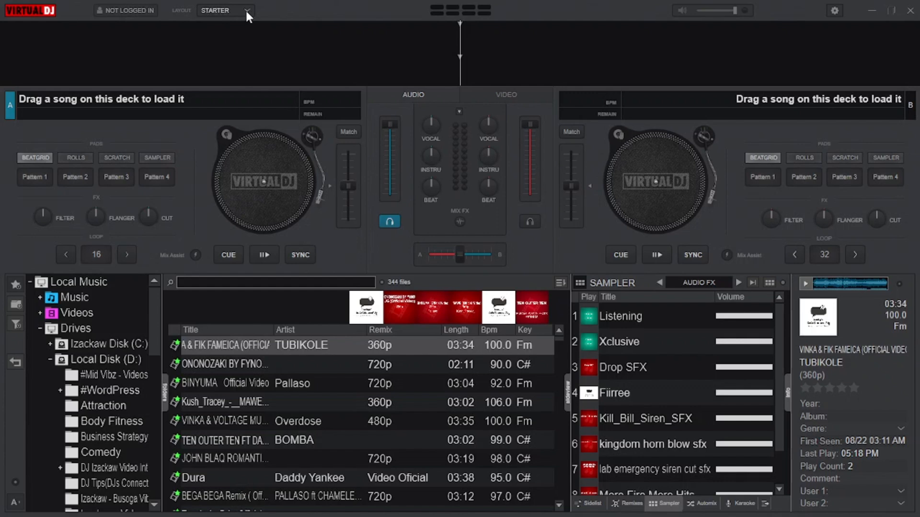
click(225, 9)
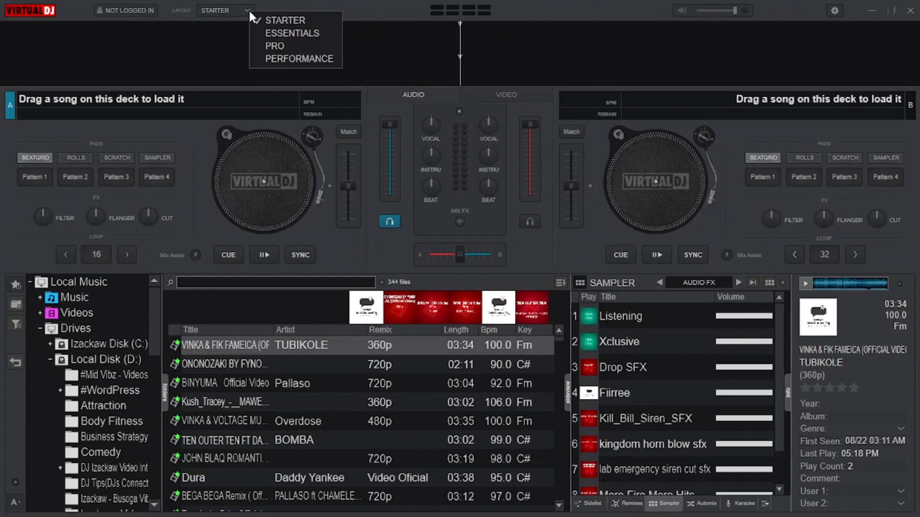
click(563, 10)
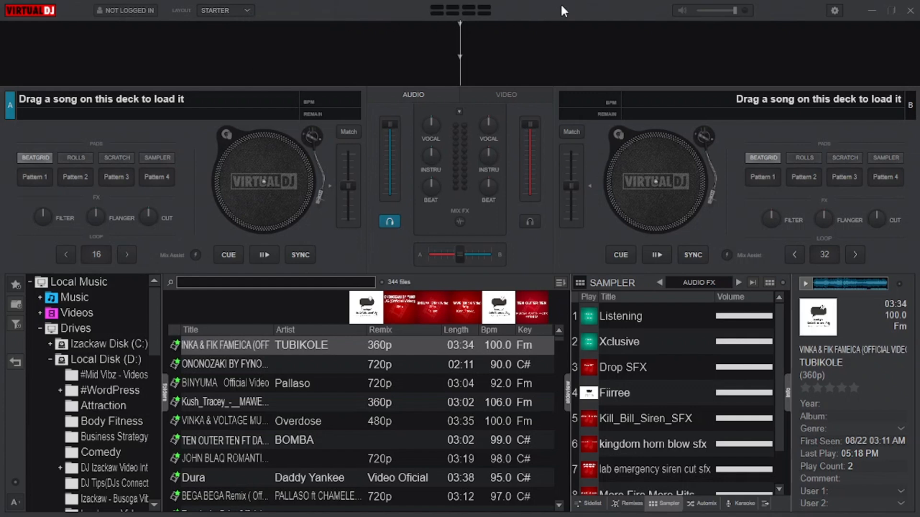
Choose the Pro layout from the Layout dropdown.
click(225, 10)
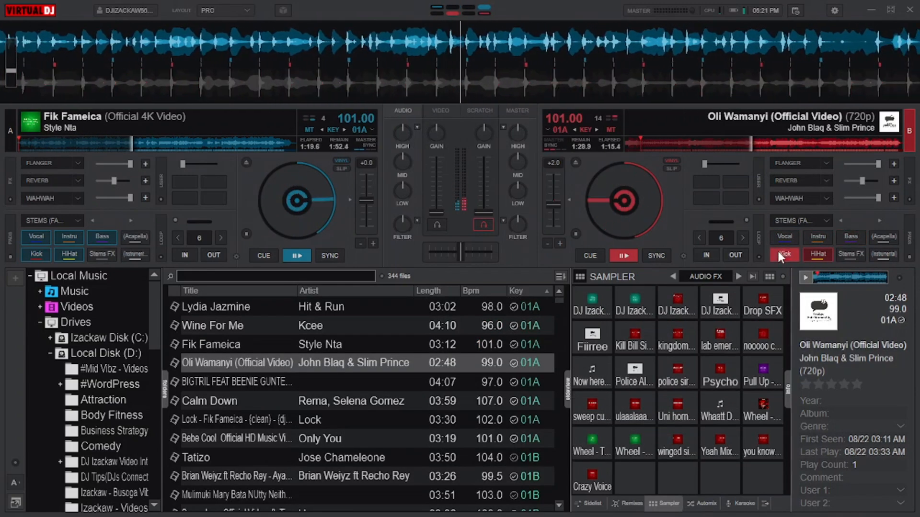
In Waveform Display, pick neutral colouring and position the waveforms Below the decks.
click(784, 254)
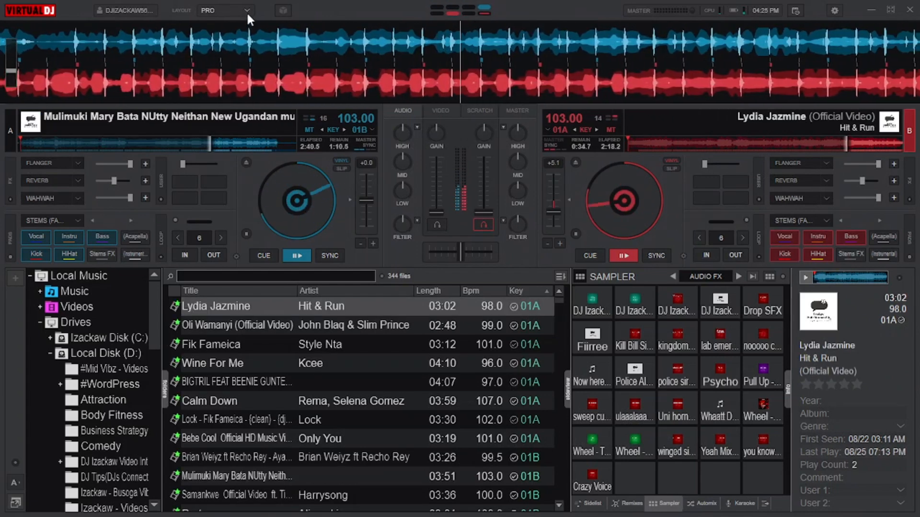
click(225, 9)
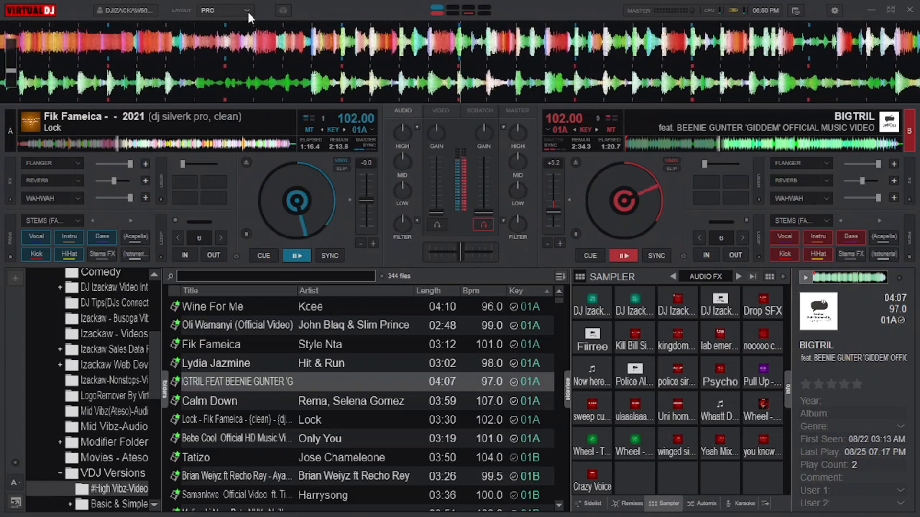
click(224, 9)
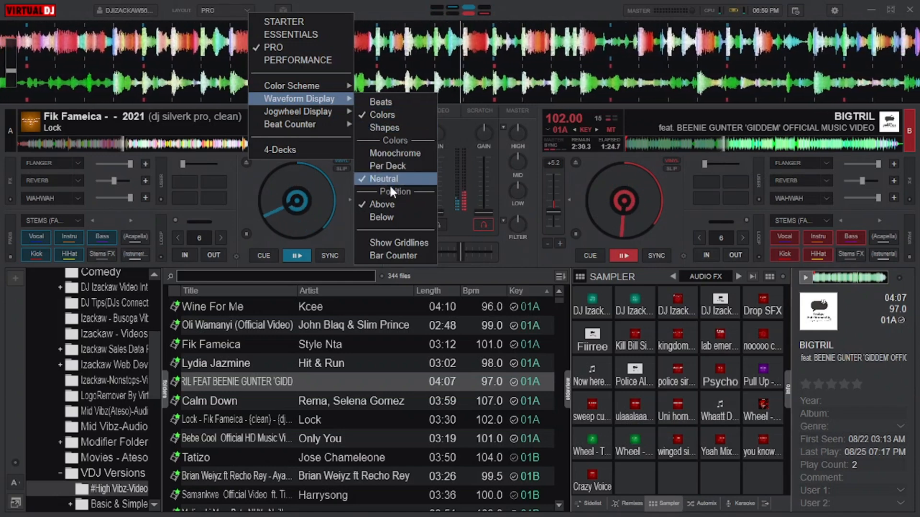
click(383, 205)
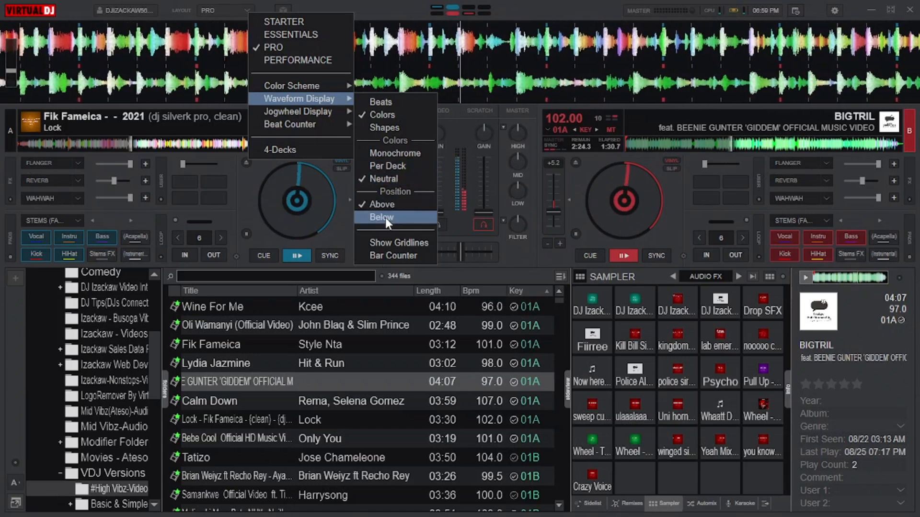
click(380, 218)
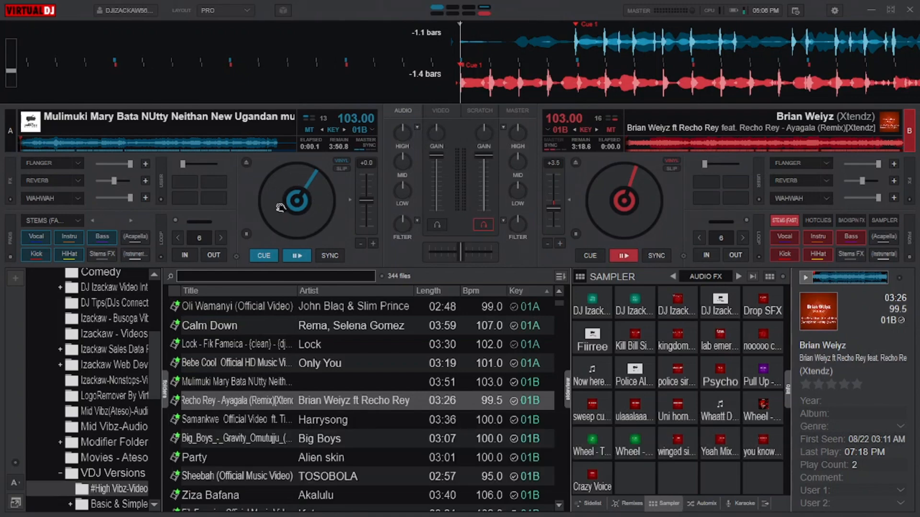
mouse_move(301, 202)
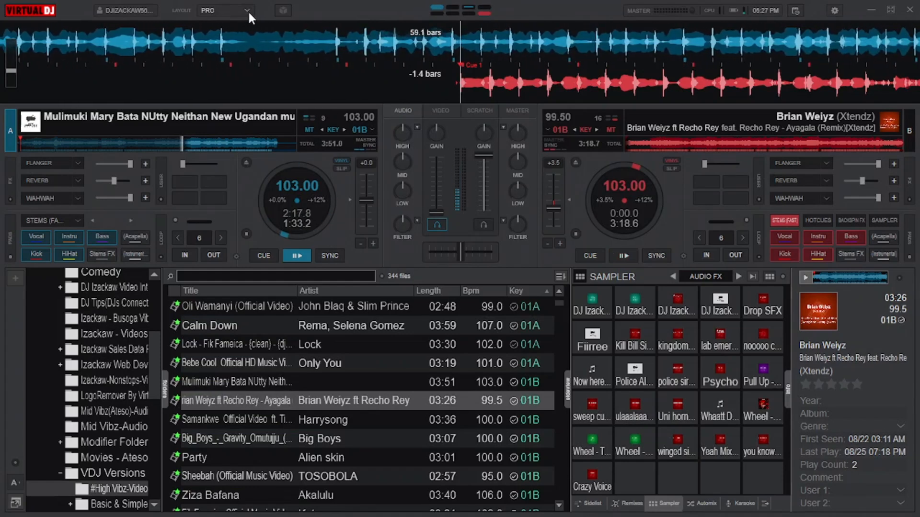
Set Jogwheel Display to Needle + Text so both jogwheels show needle, tempo and time.
click(243, 9)
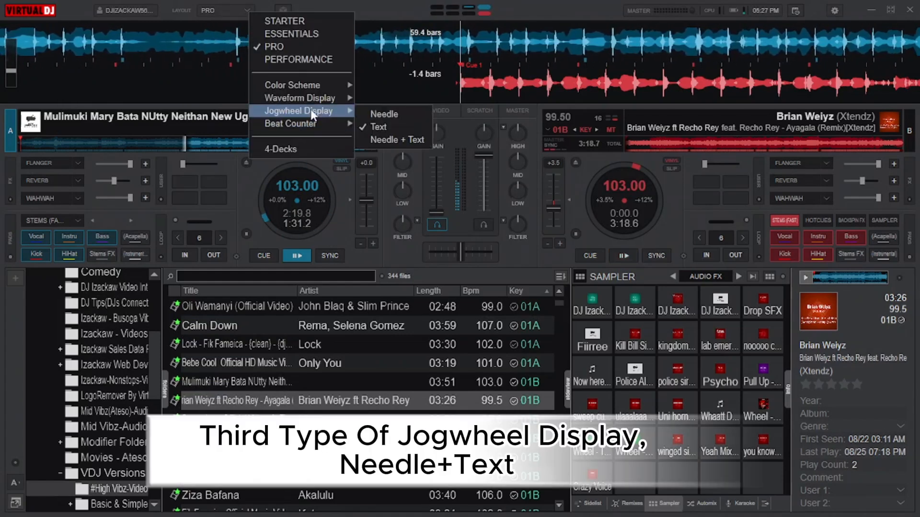
click(407, 140)
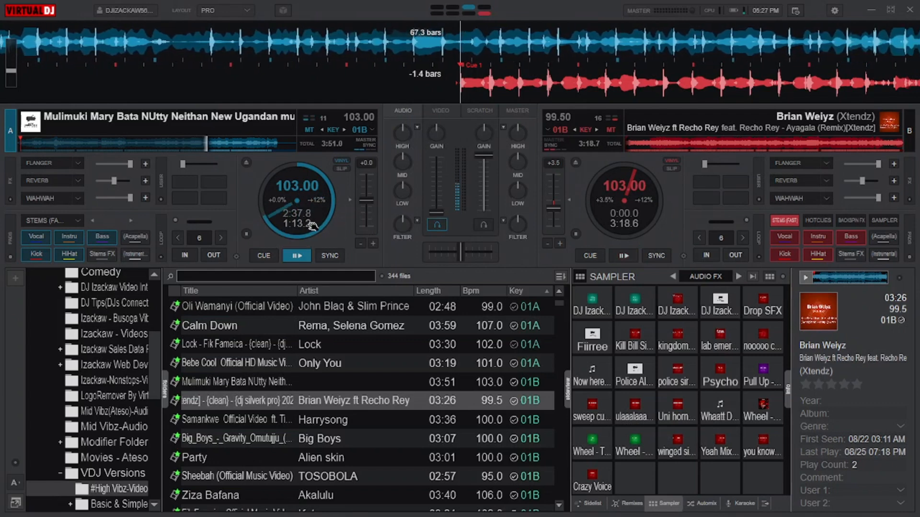
click(624, 255)
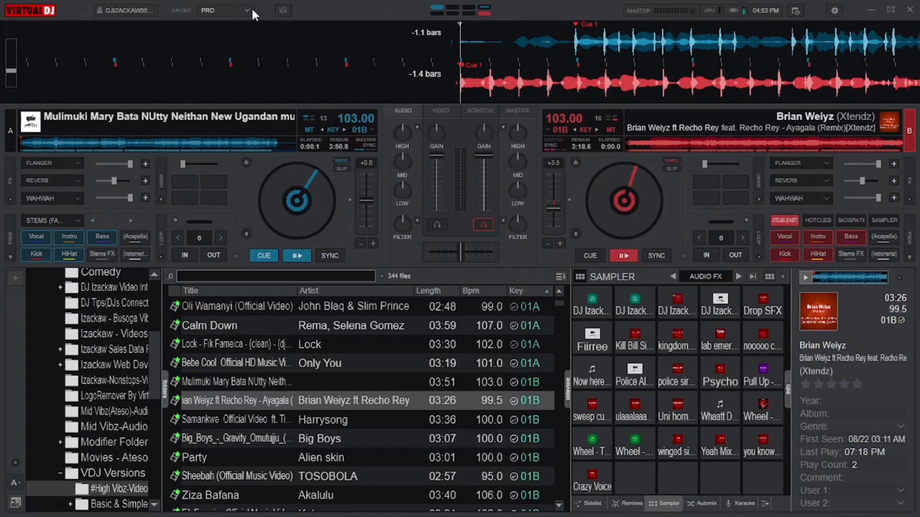
click(226, 11)
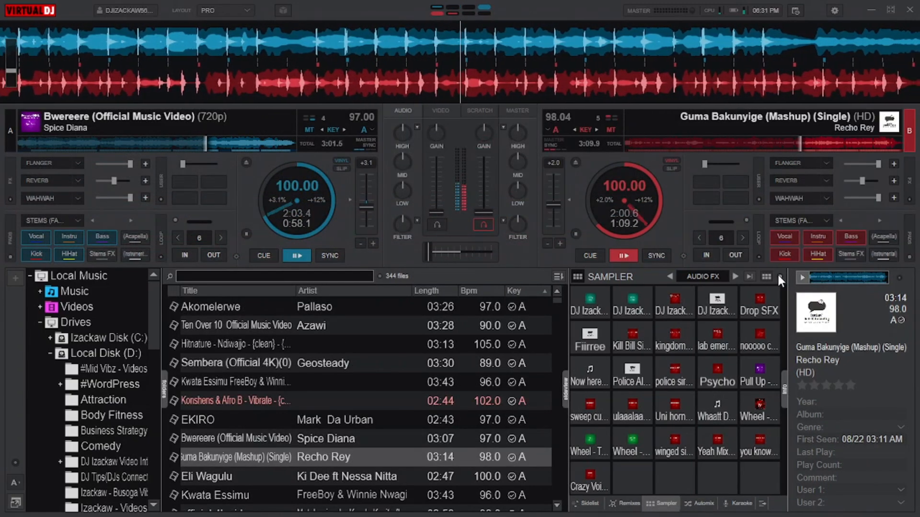
From the sampler's options menu, enable Show effects beside the pads.
click(782, 280)
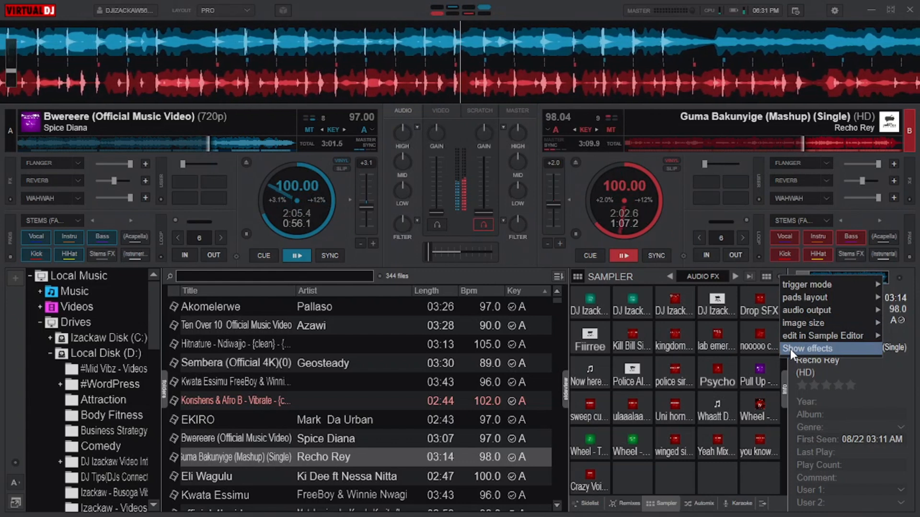
click(809, 349)
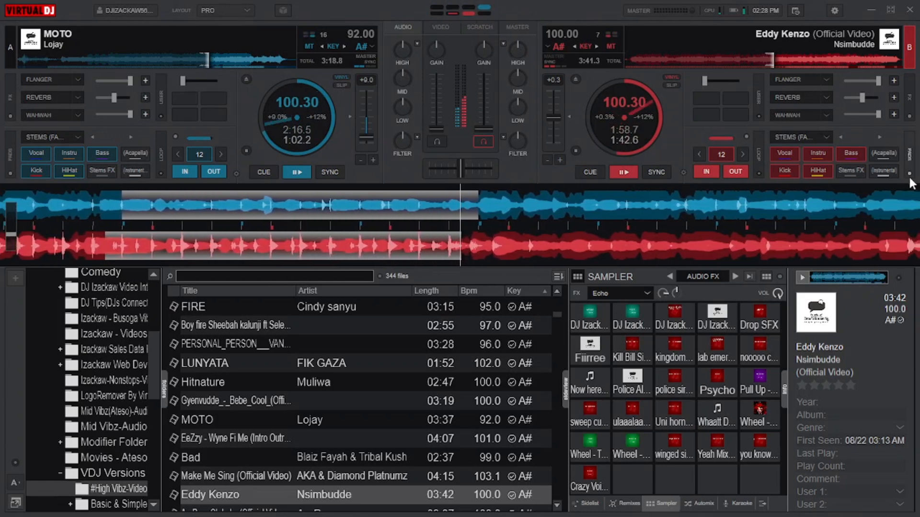
Switch the right deck's pad page to Pads (4 btn).
click(910, 173)
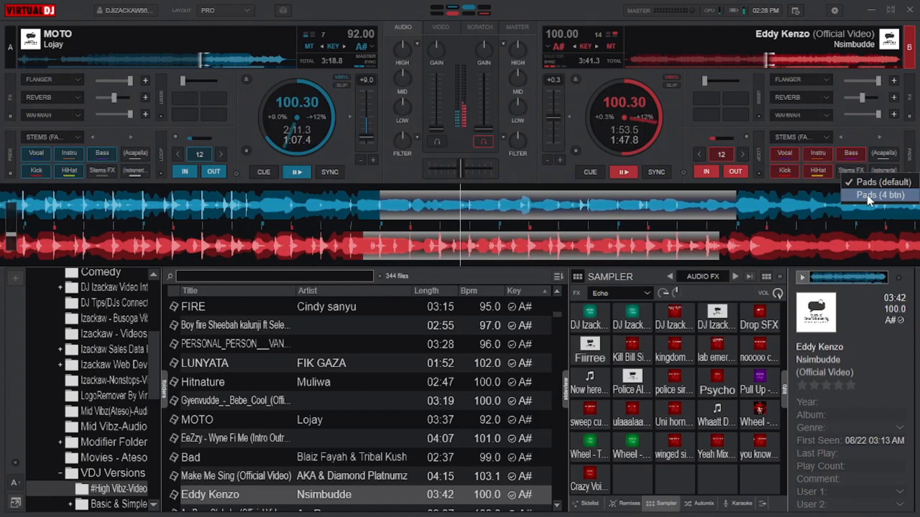
click(877, 194)
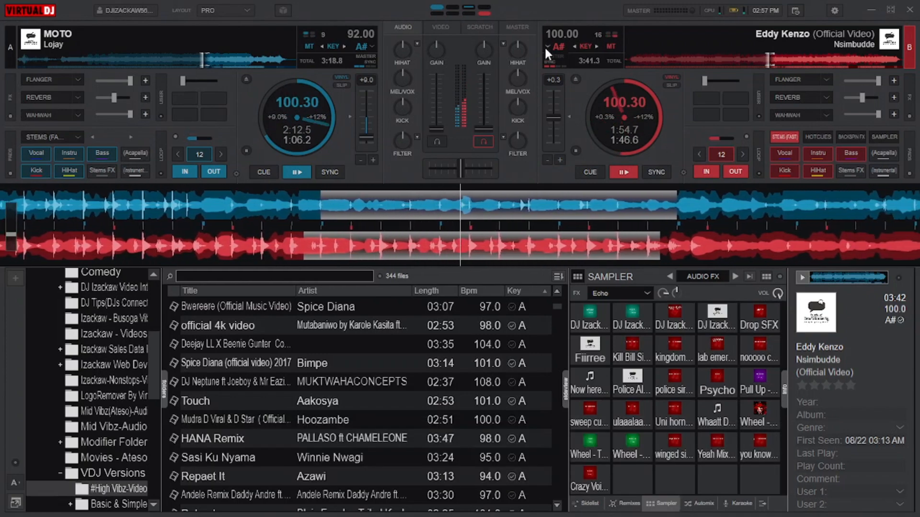
mouse_move(558, 46)
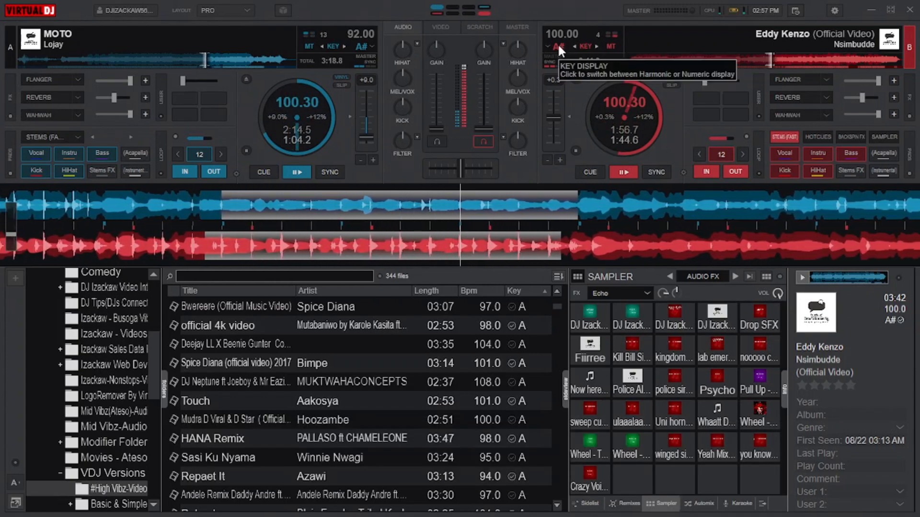
click(562, 46)
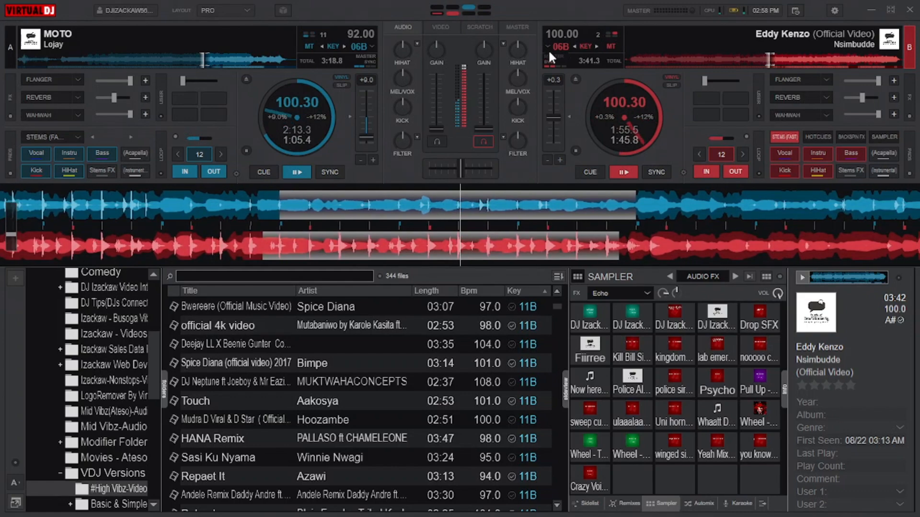
click(835, 11)
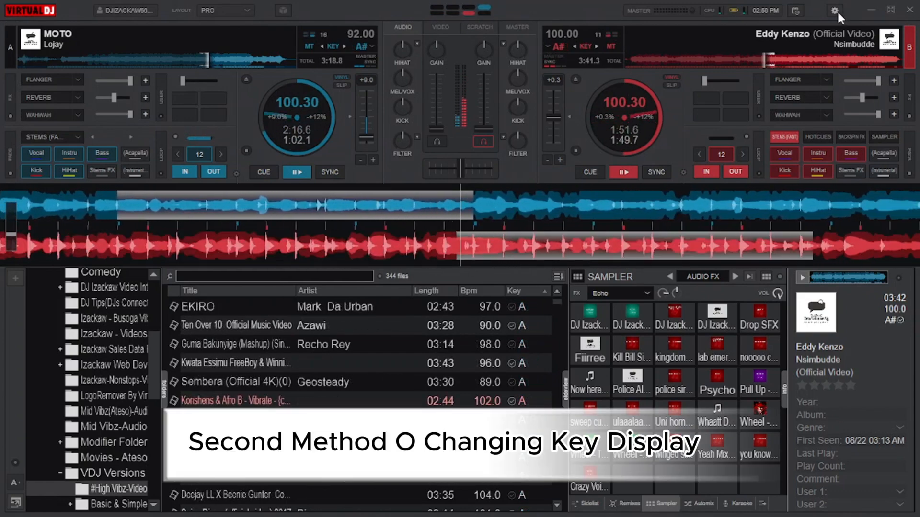
In Options, search 'keydisplay', choose Harmonic notation, and close settings.
click(834, 10)
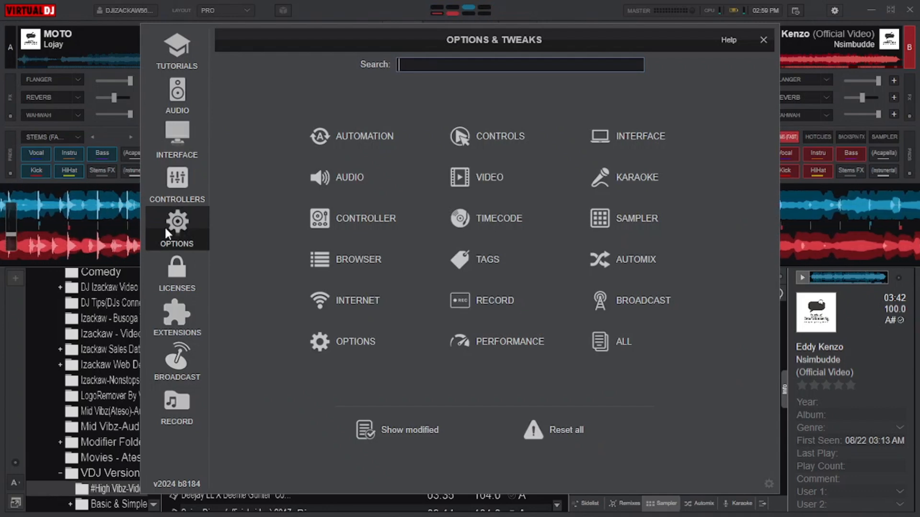
text(keydi)
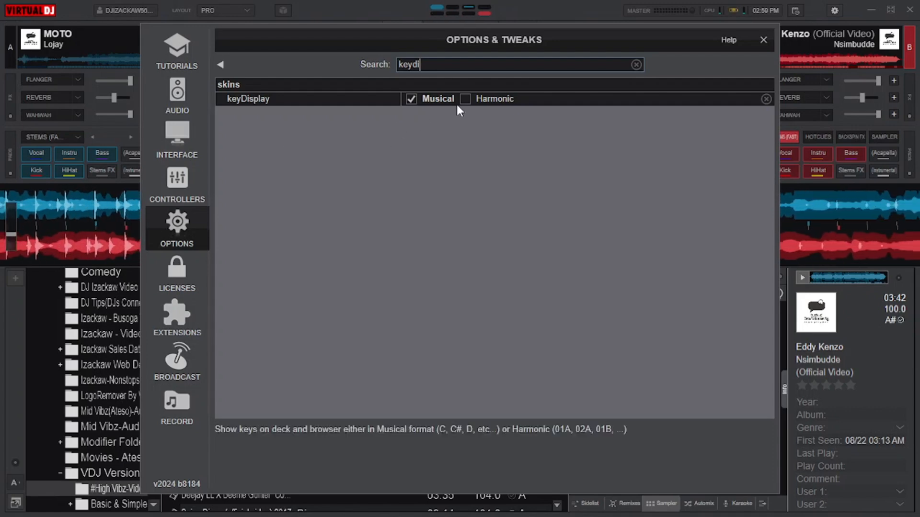
click(465, 99)
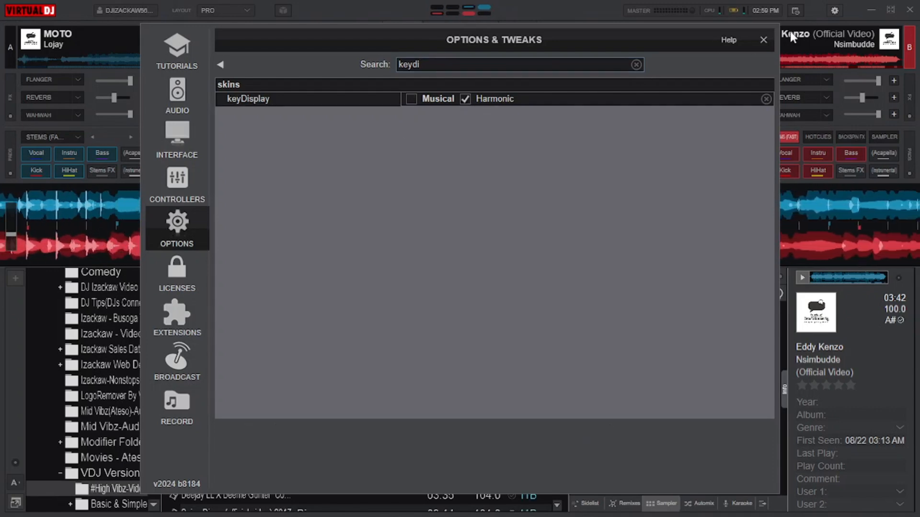
click(764, 40)
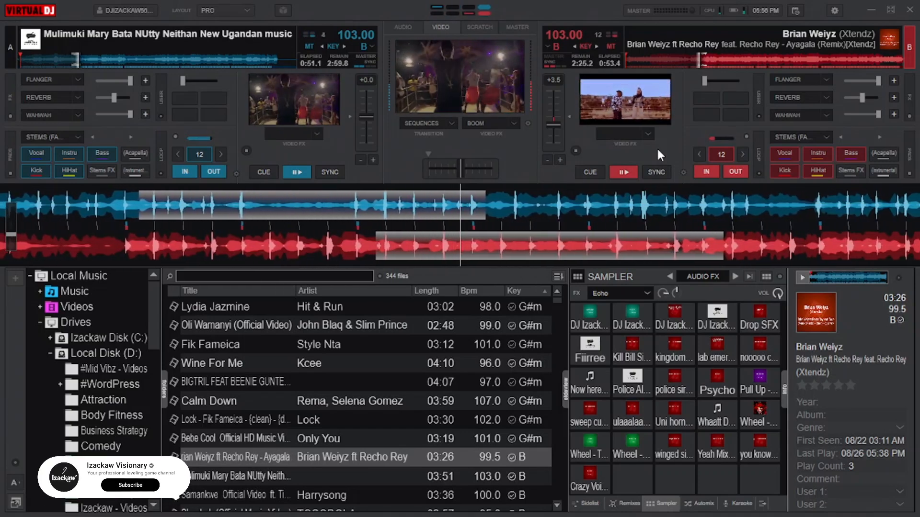
click(130, 485)
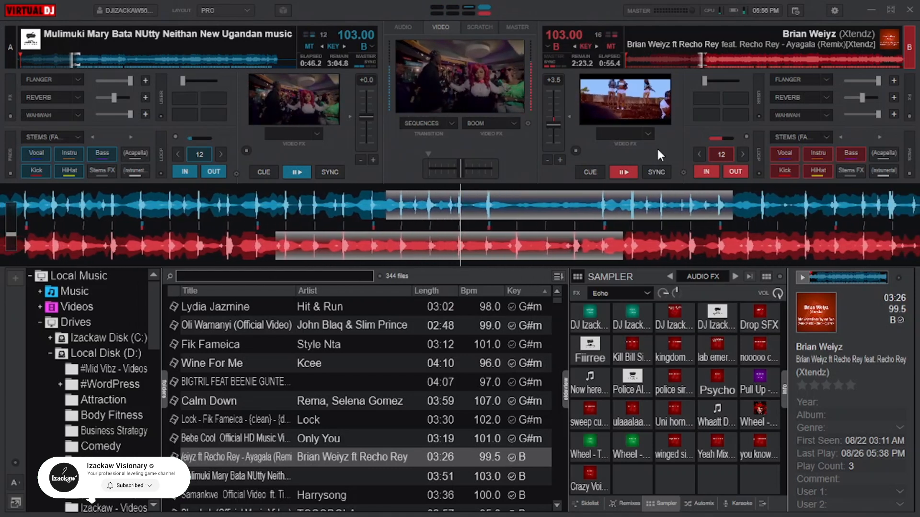